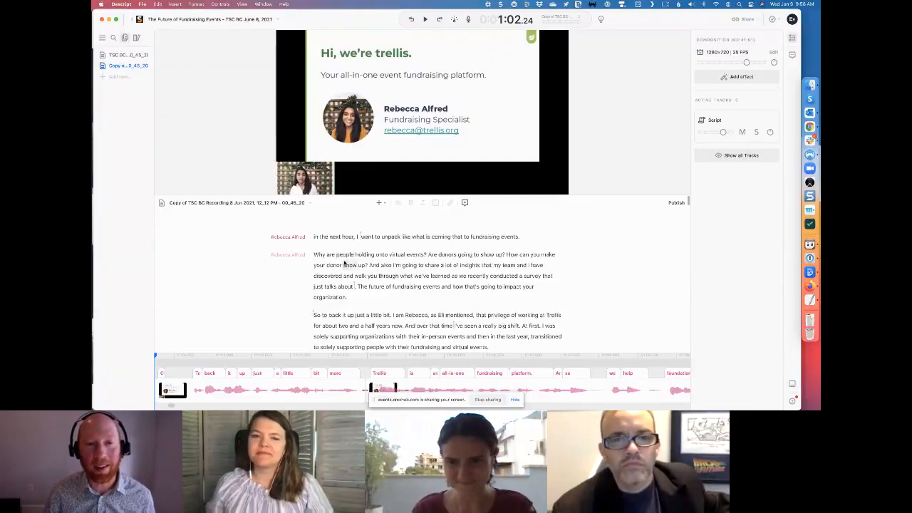
- Select the opening words 'So to back it up just a little bit' in the introduction
drag(314, 253, 346, 264)
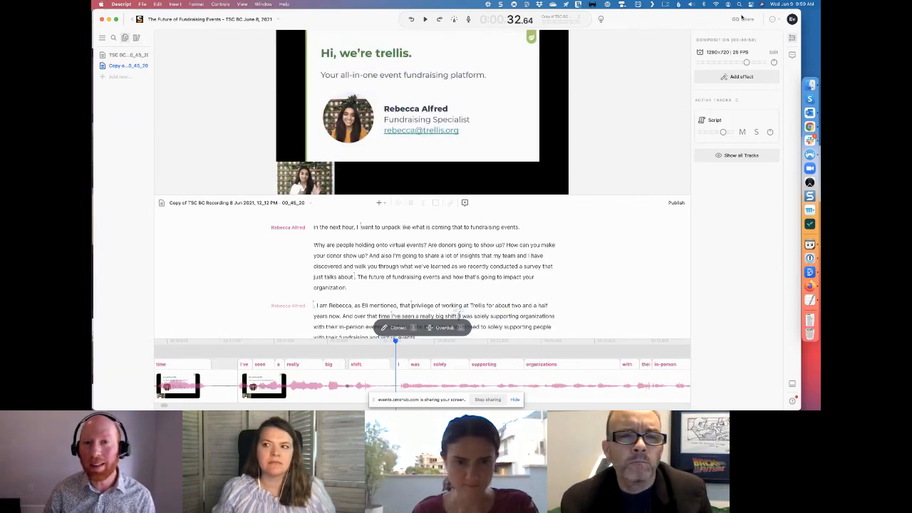
- Show the Export choices of the Share popover for the edited composition
click(746, 20)
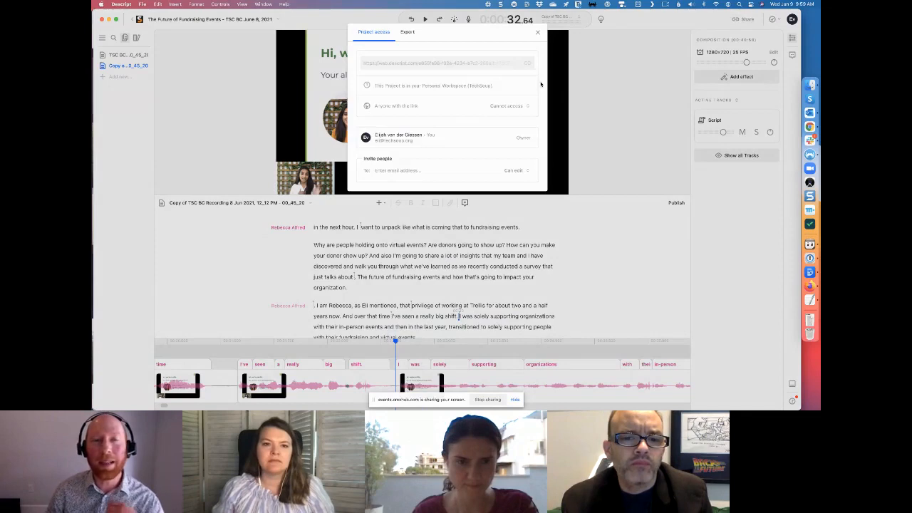
click(408, 31)
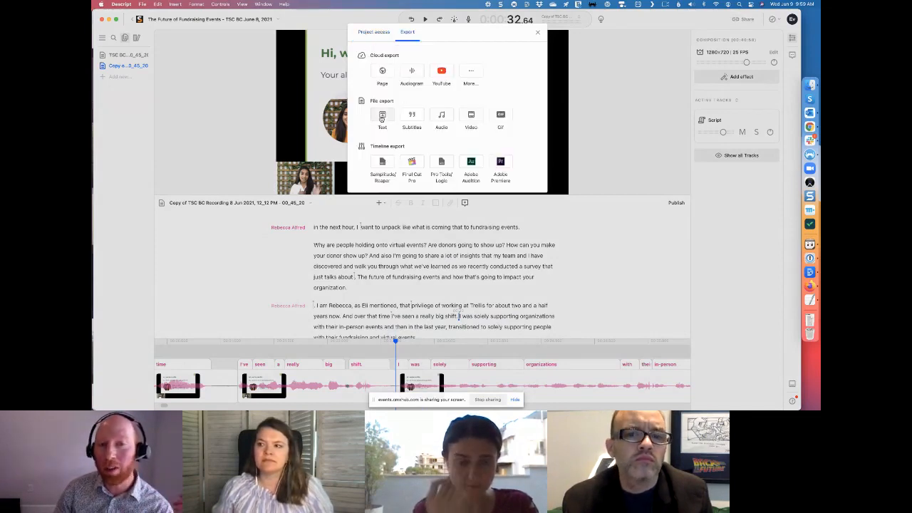
click(381, 116)
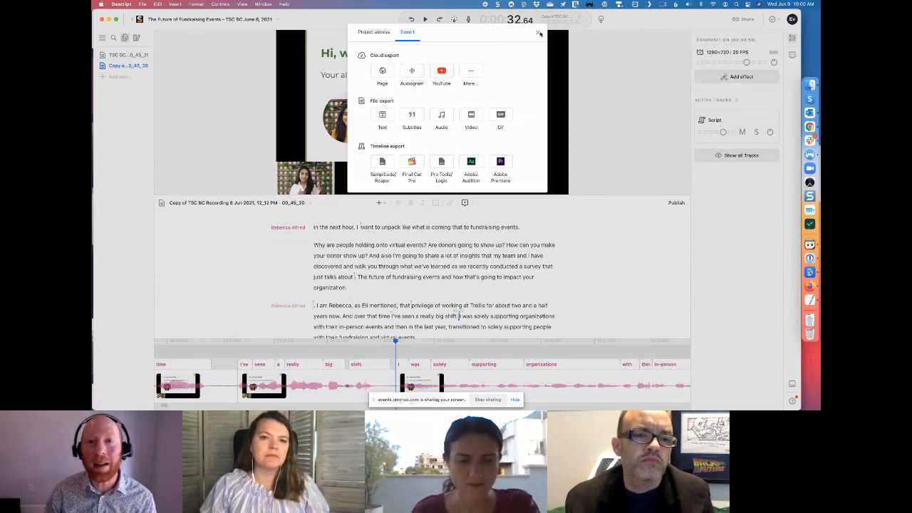
- Dismiss the Share popover to return to the transcript
click(538, 33)
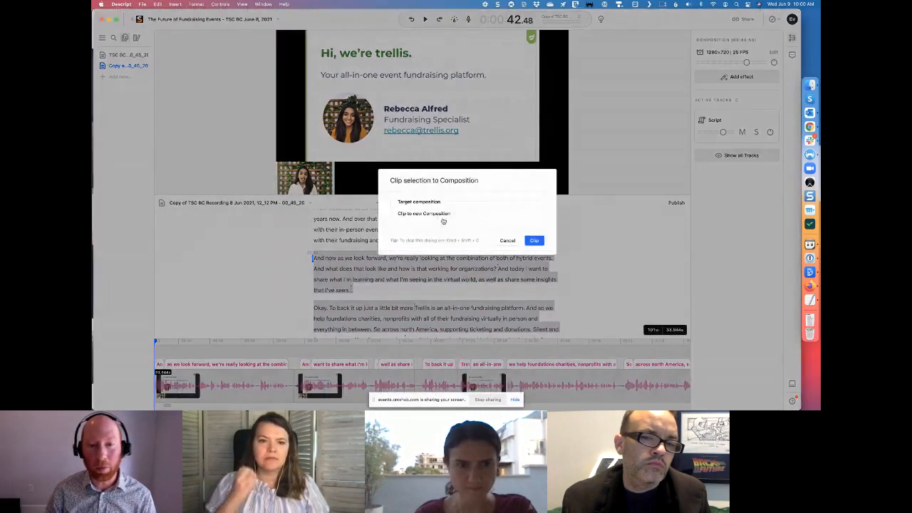
- Confirm 'Clip to new Composition' for the hybrid-events passage
click(533, 240)
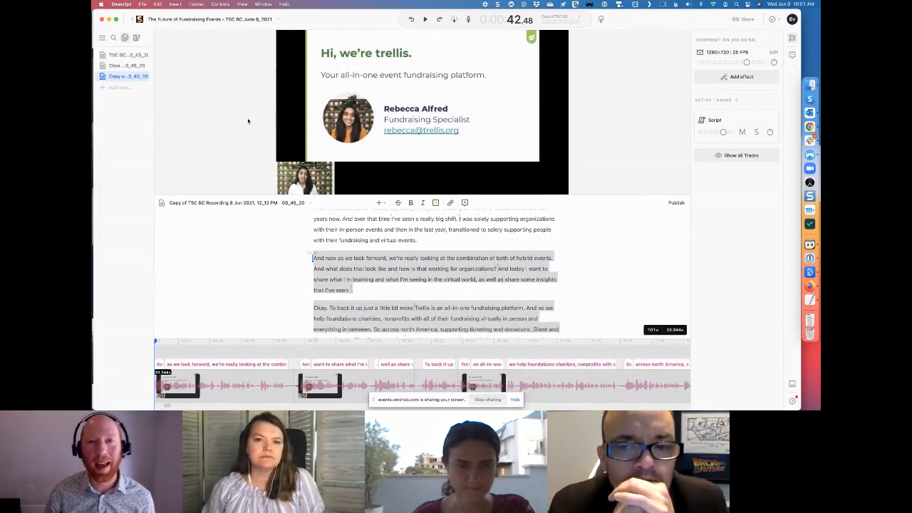
mouse_move(658, 23)
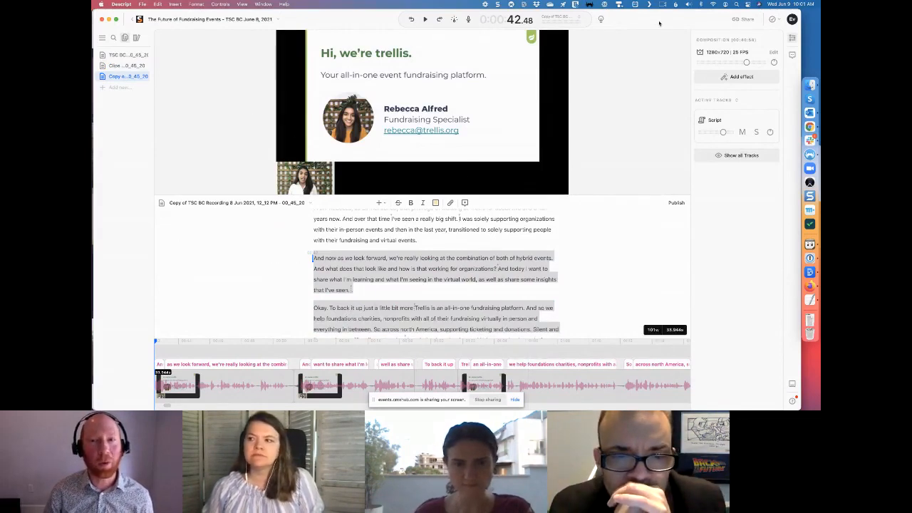